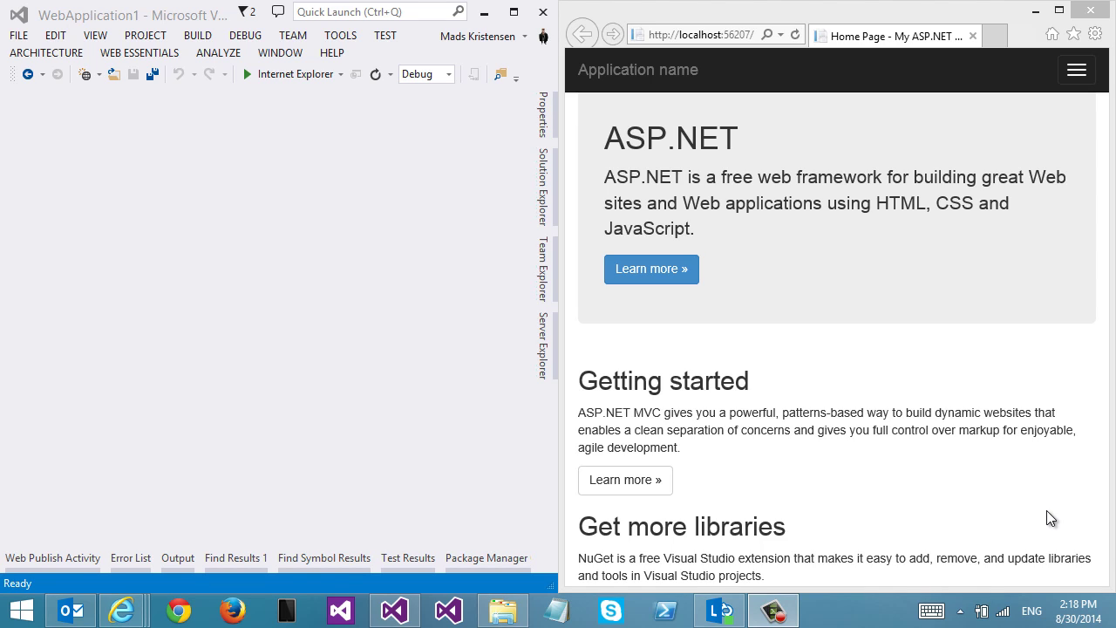
pyautogui.moveTo(837, 314)
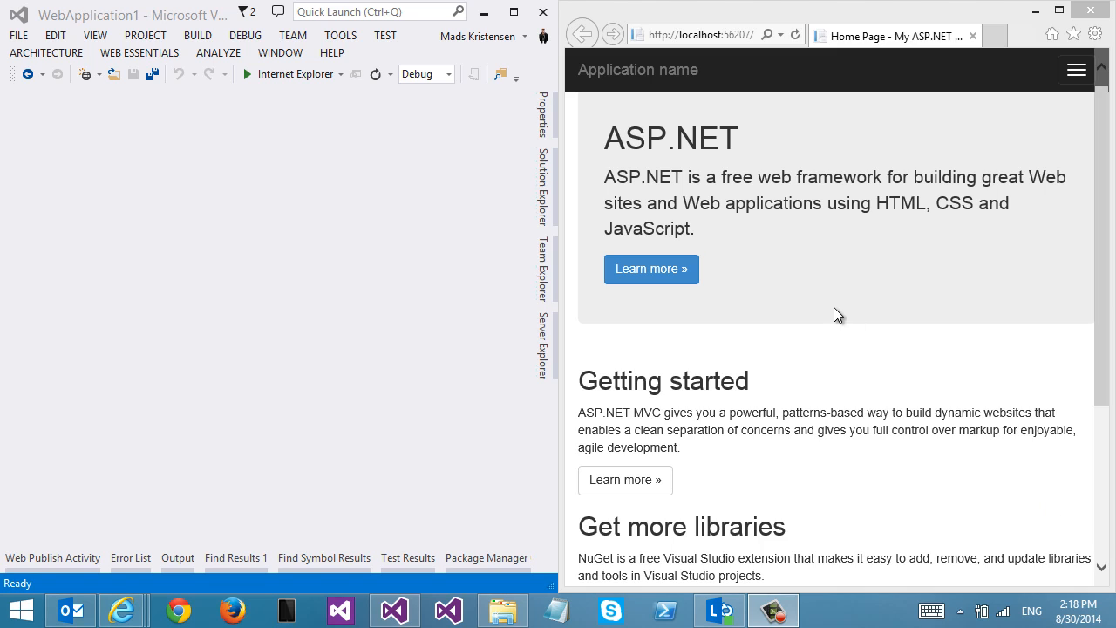
pyautogui.moveTo(780, 255)
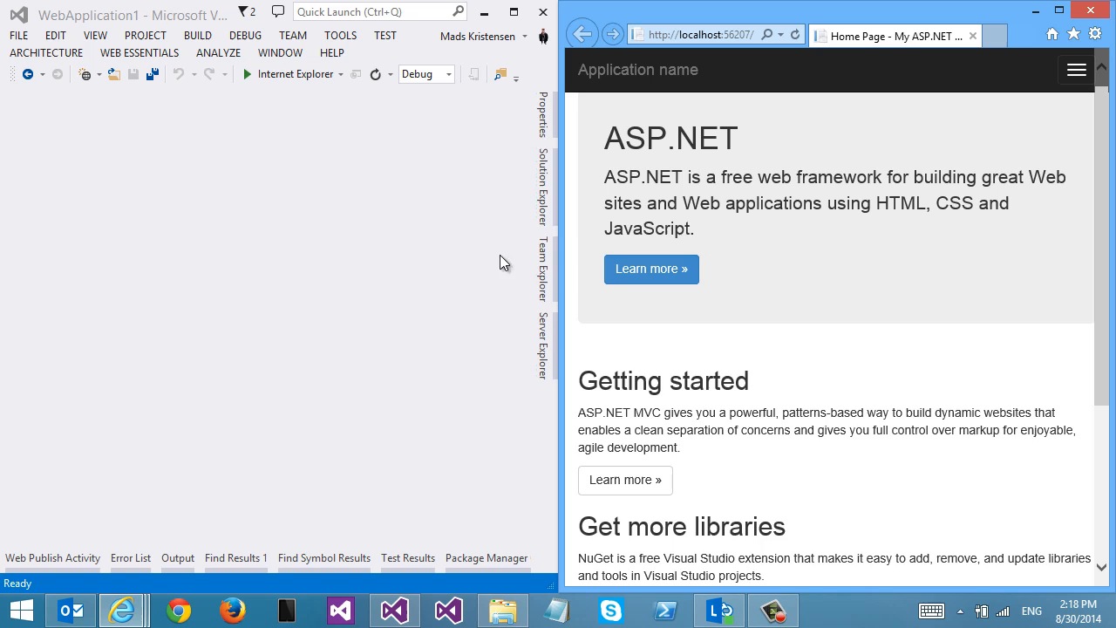
pyautogui.moveTo(775, 227)
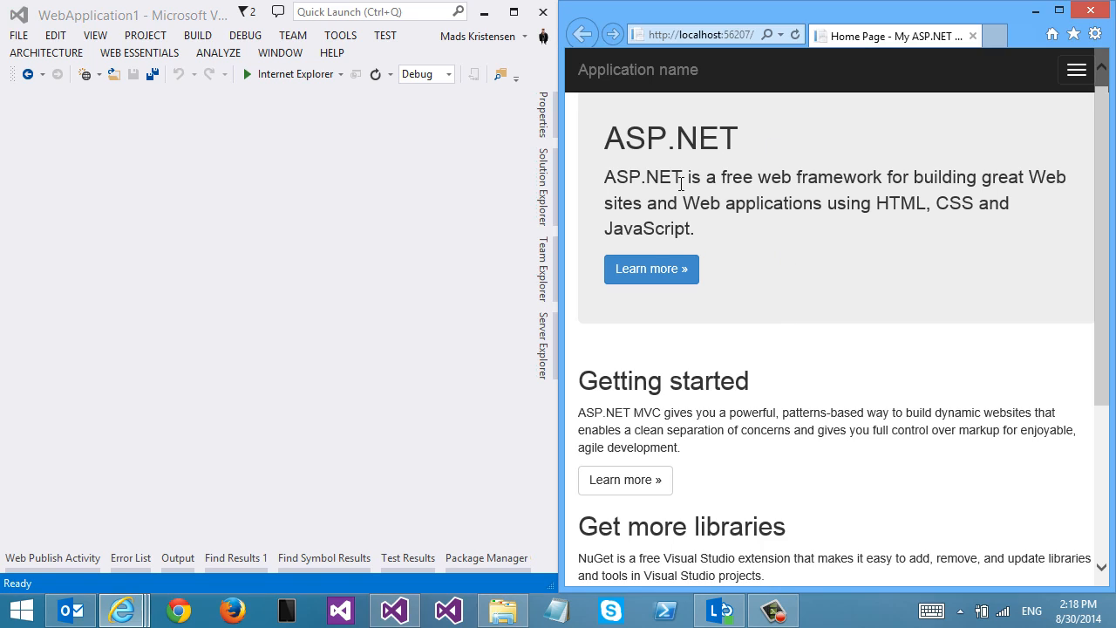
pyautogui.moveTo(653, 270)
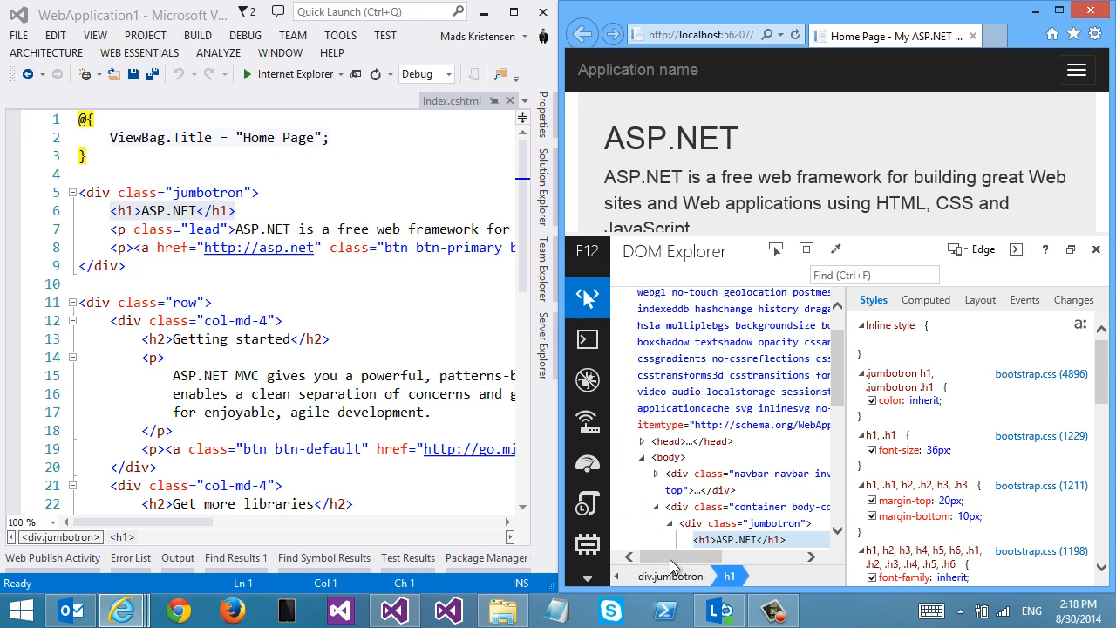
pyautogui.moveTo(153, 225)
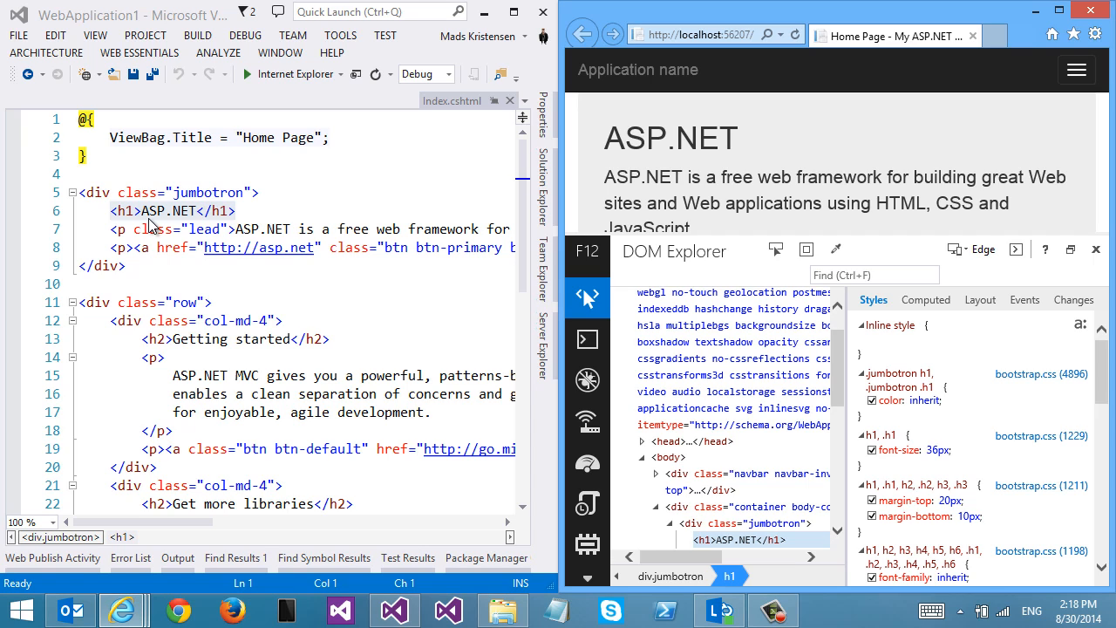
pyautogui.moveTo(679, 119)
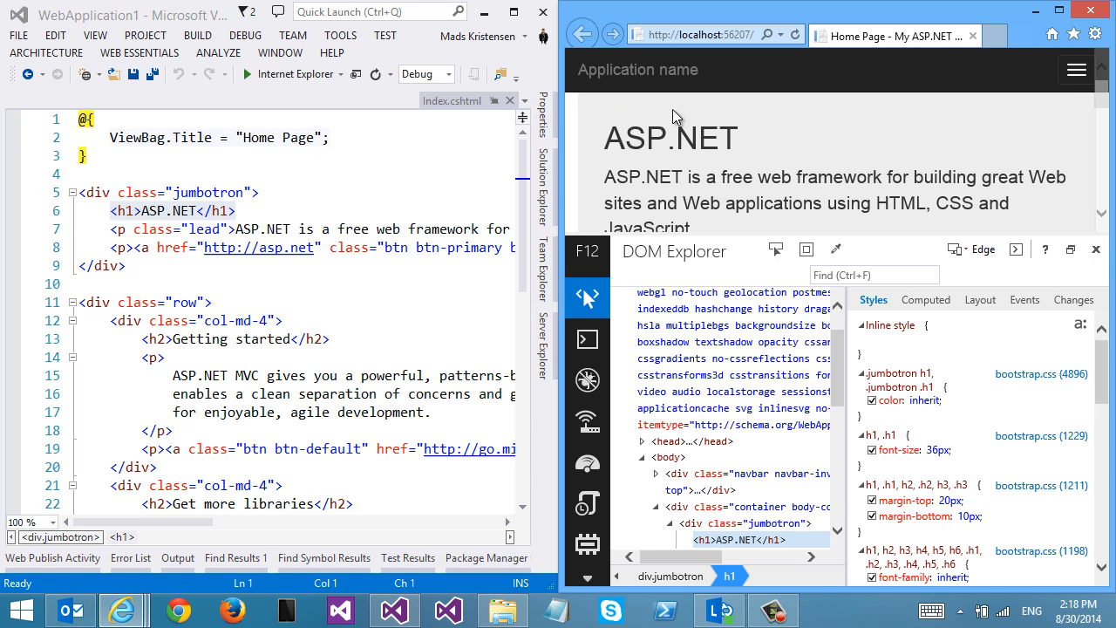
pyautogui.moveTo(661, 139)
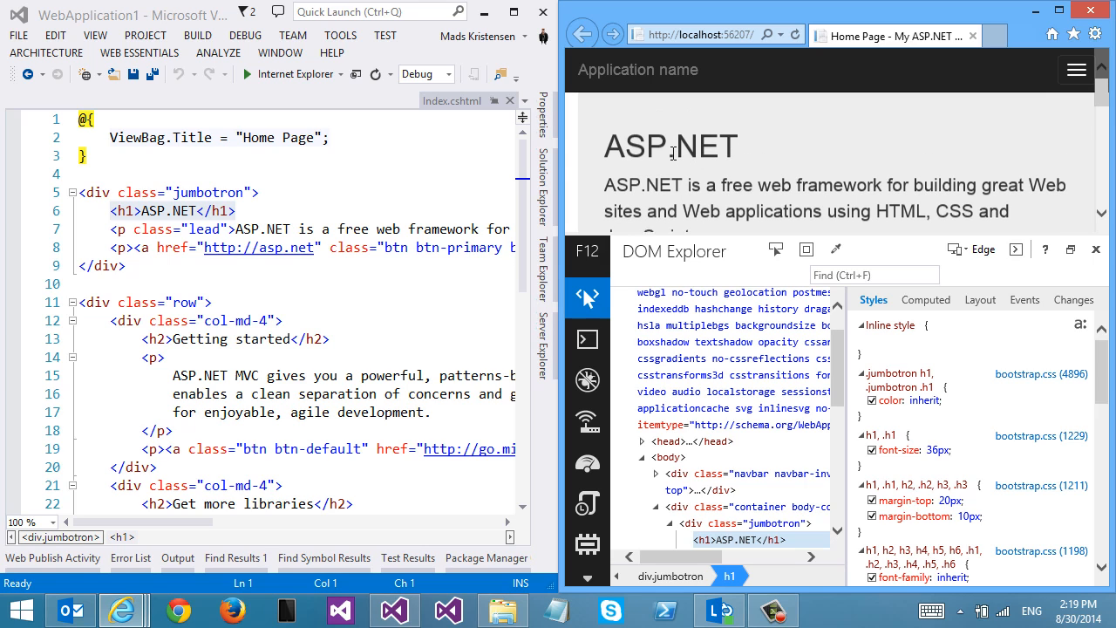
# - Inspect the navbar's 'Application name' link so Visual Studio shows its Html.ActionLink line in _Layout.cshtml
pyautogui.rightClick(672, 147)
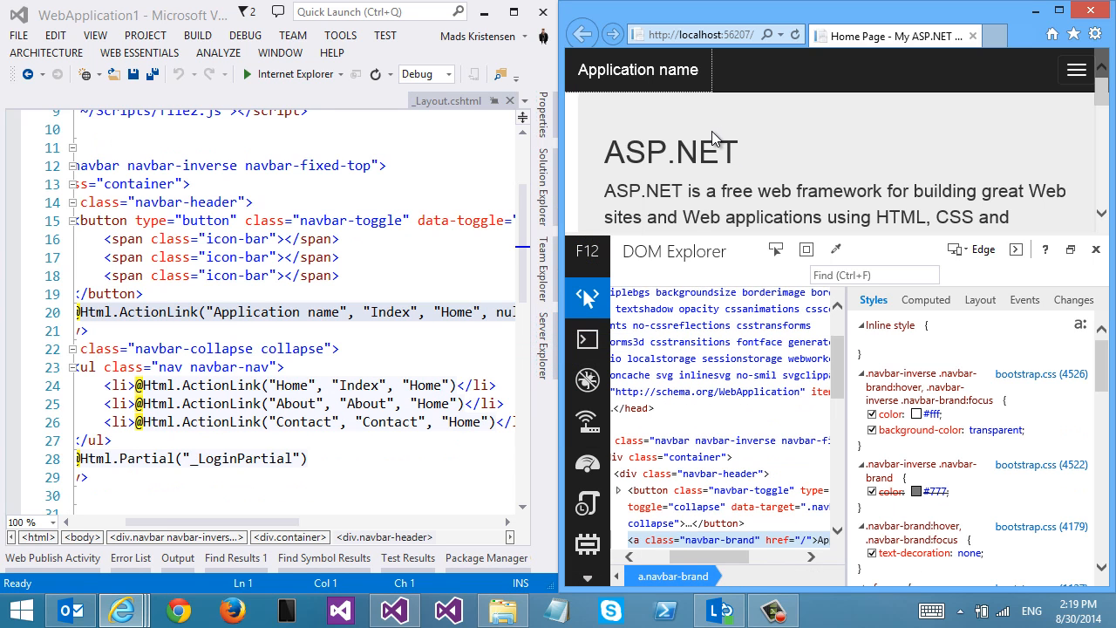
pyautogui.moveTo(590, 433)
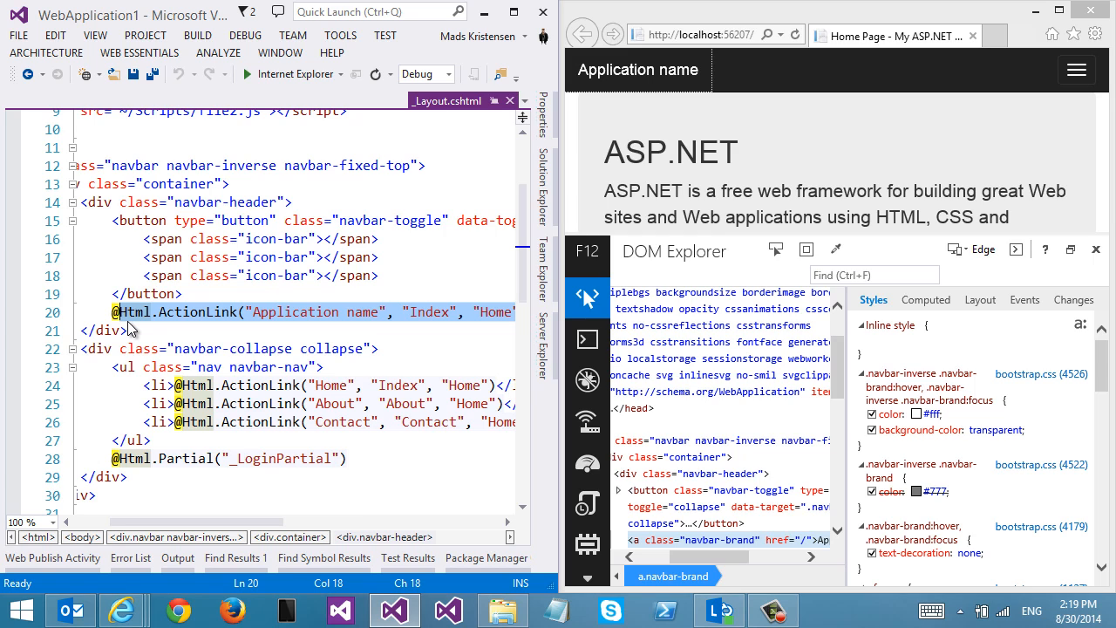
pyautogui.moveTo(206, 499)
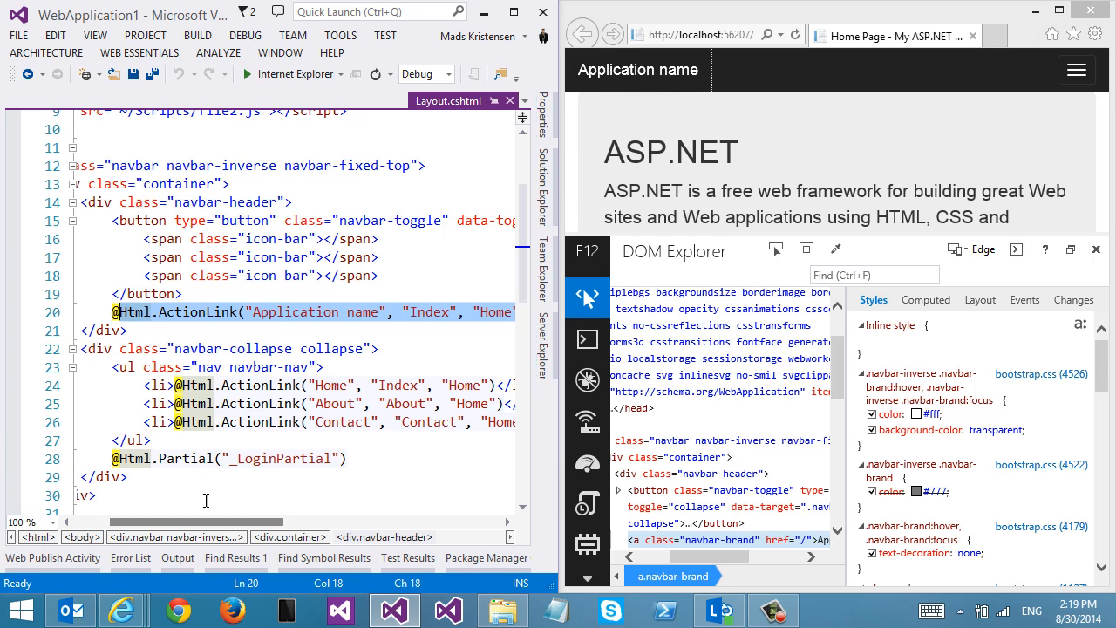
pyautogui.moveTo(921, 160)
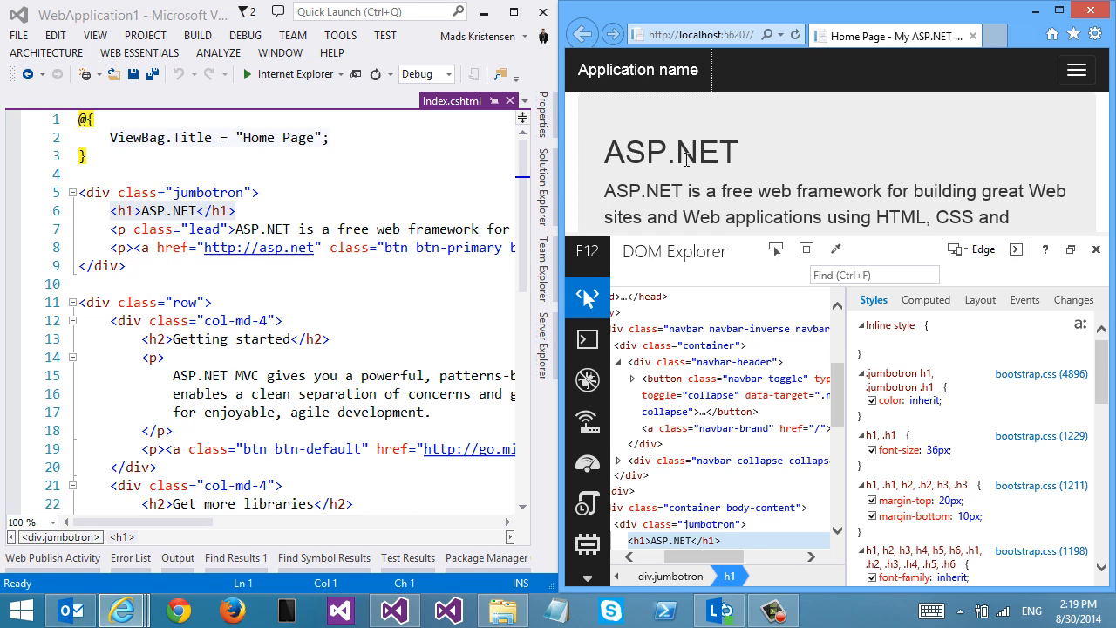
# - Inspect the jumbotron's p.lead, p, Learn more a.btn, then h1, Visual Studio tracking each in Index.cshtml
pyautogui.click(715, 541)
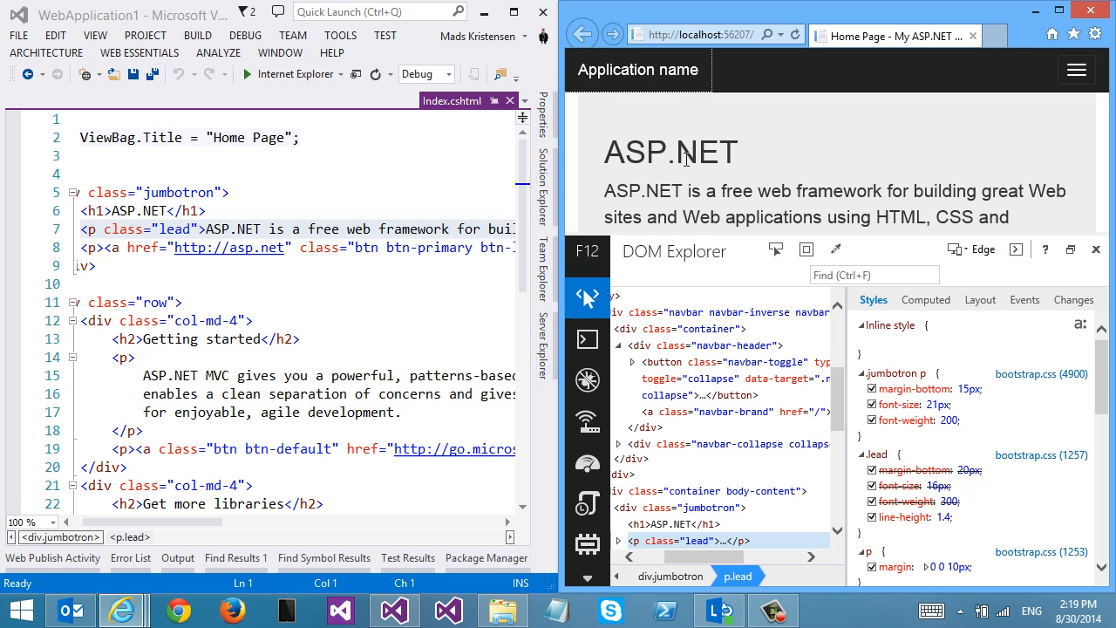
pyautogui.click(663, 541)
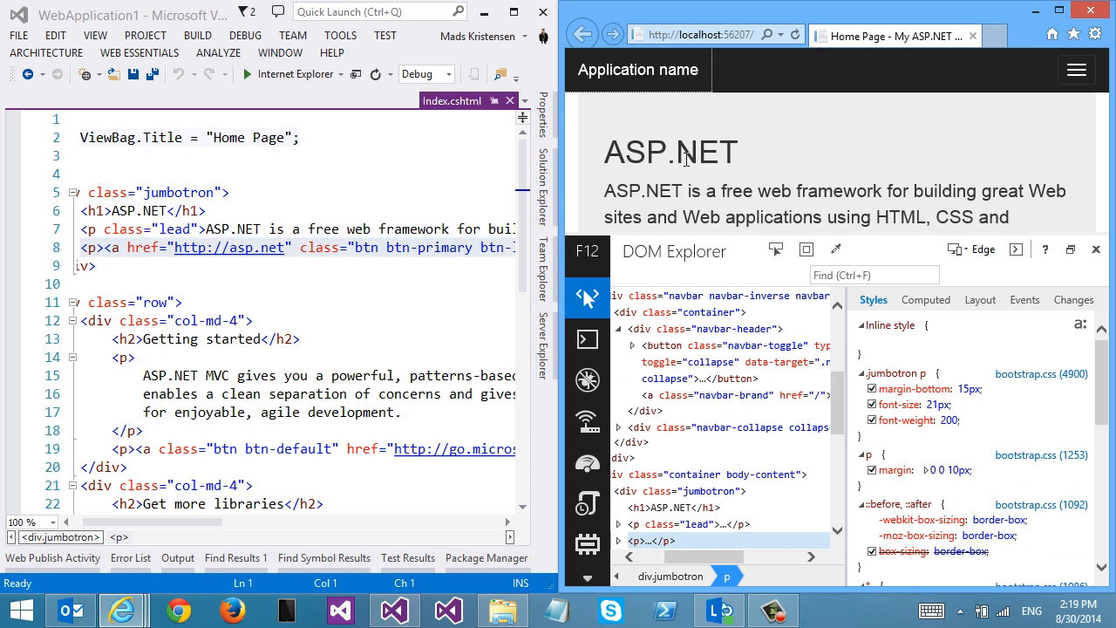
pyautogui.click(618, 541)
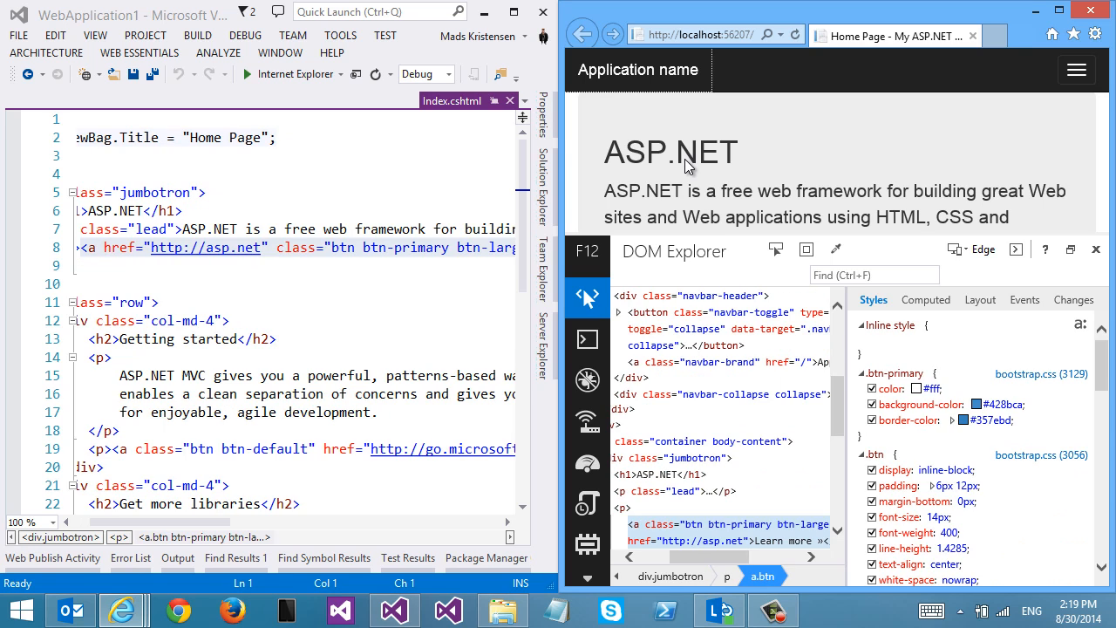
pyautogui.click(659, 475)
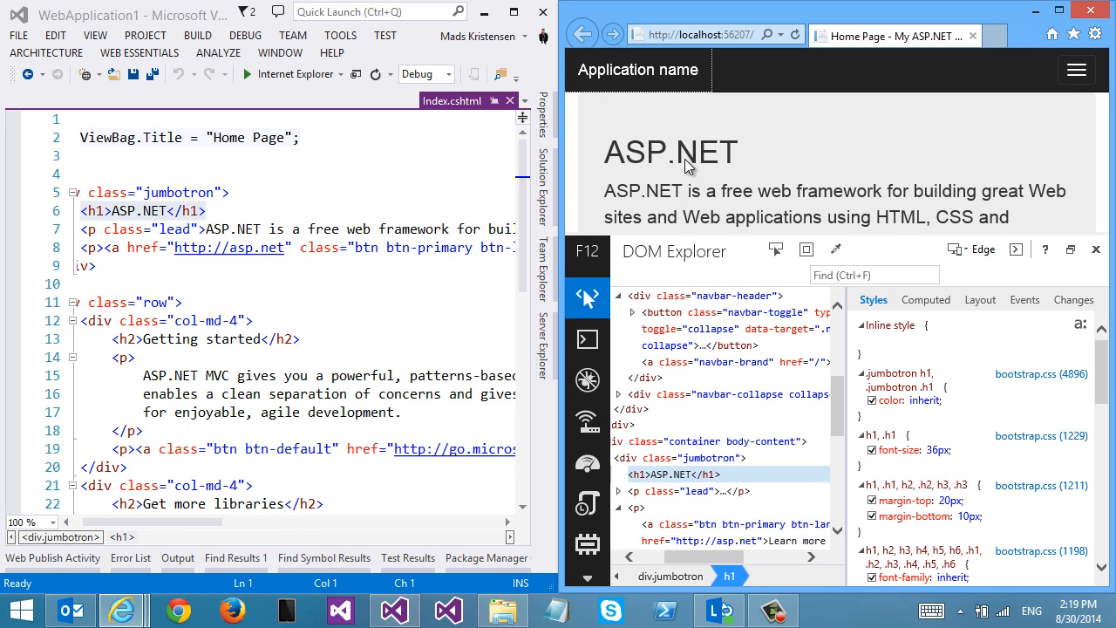